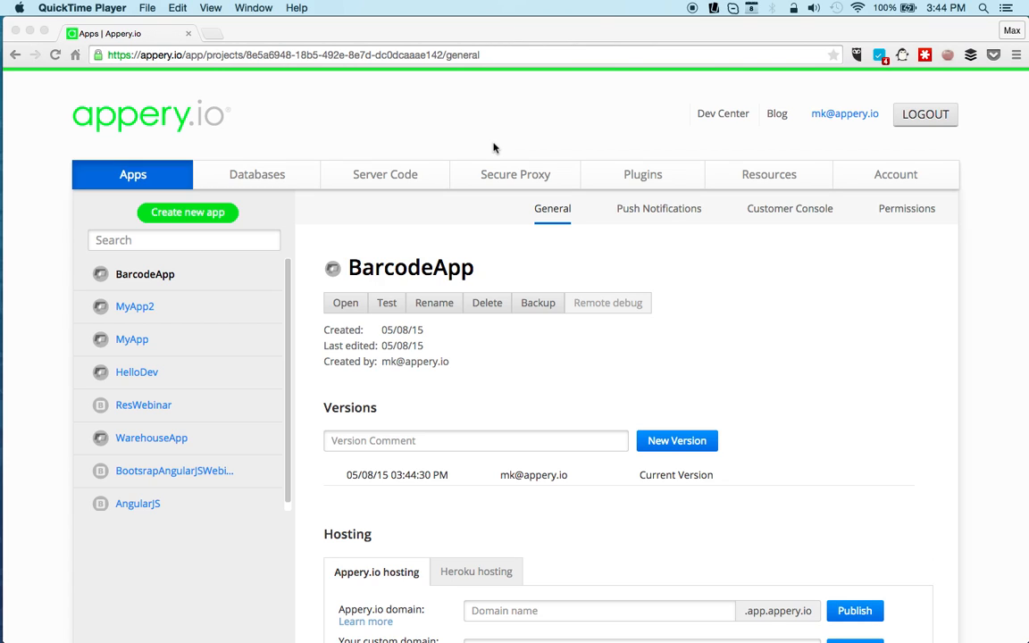
pyautogui.moveTo(555, 243)
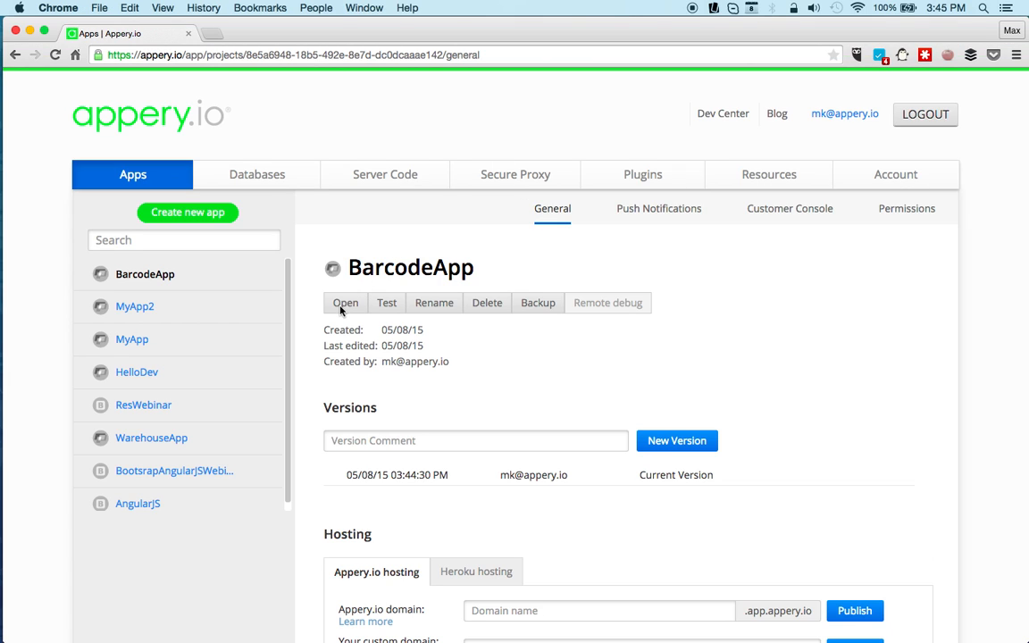
# Open the BarcodeApp project in the visual editor.
pyautogui.click(347, 304)
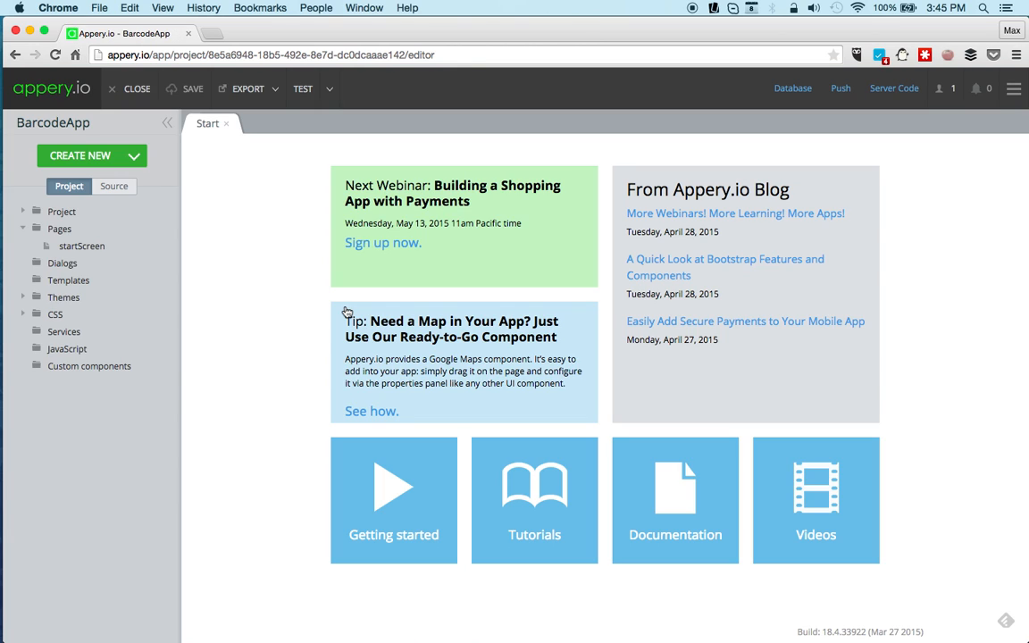
pyautogui.moveTo(250, 243)
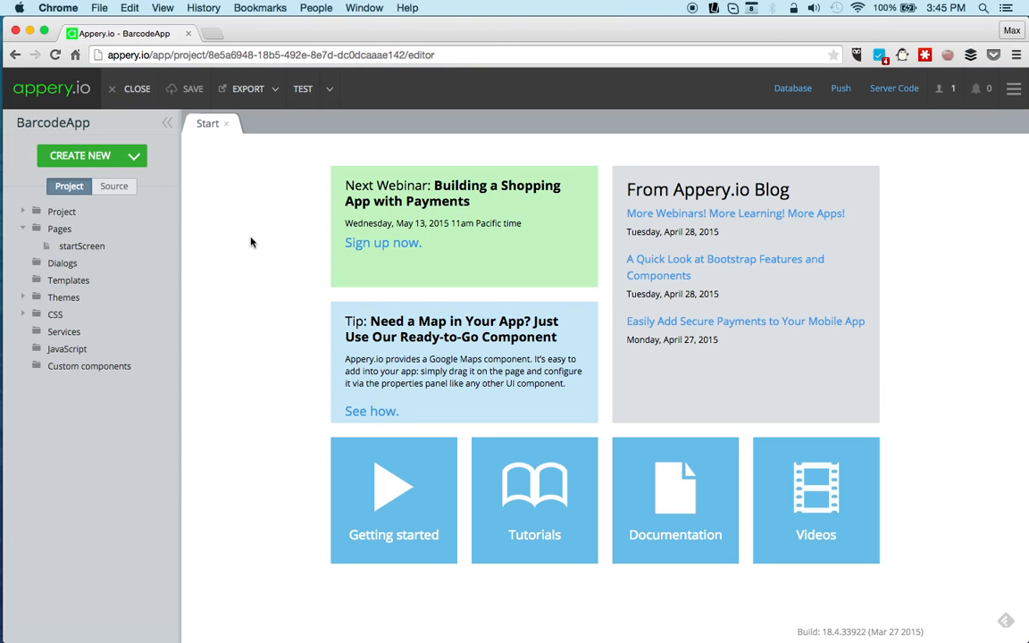
# Title the startScreen header 'Barcode' and give the Scan button an icon.
pyautogui.click(82, 246)
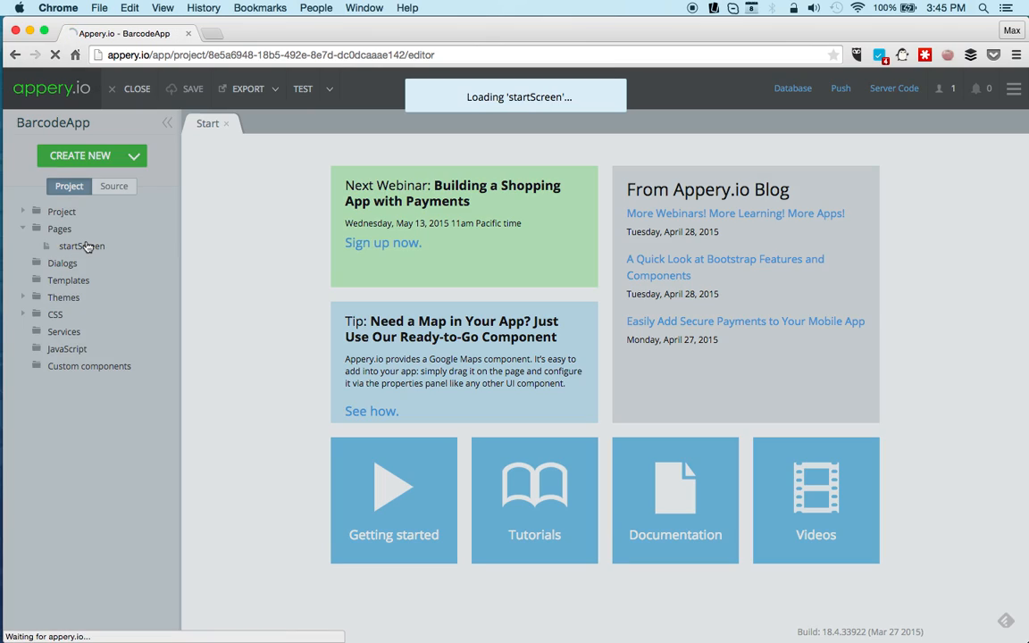
pyautogui.click(82, 246)
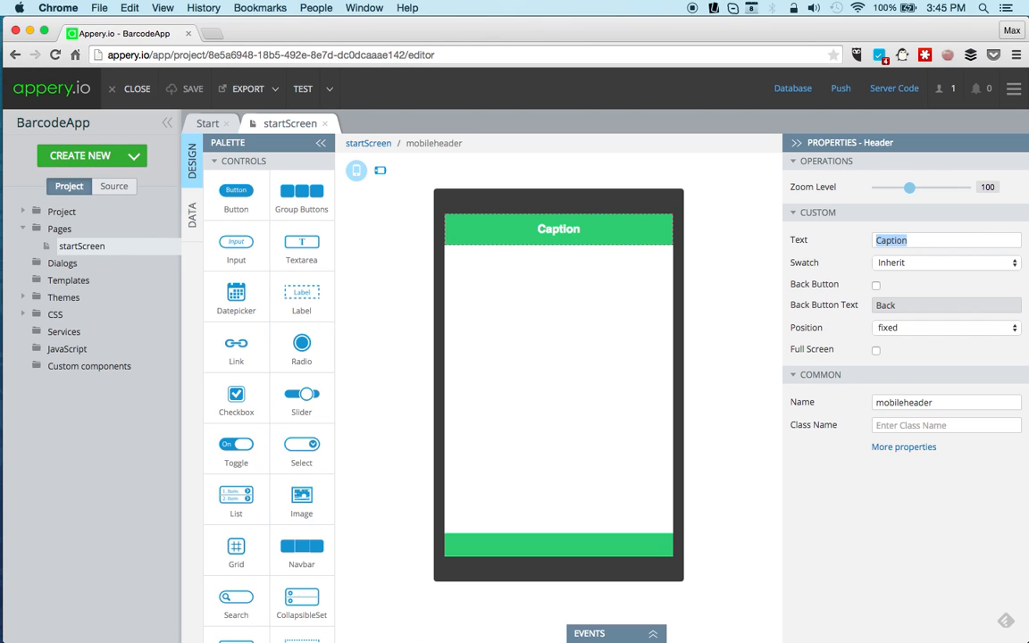
pyautogui.write('Barcode')
pyautogui.write('S')
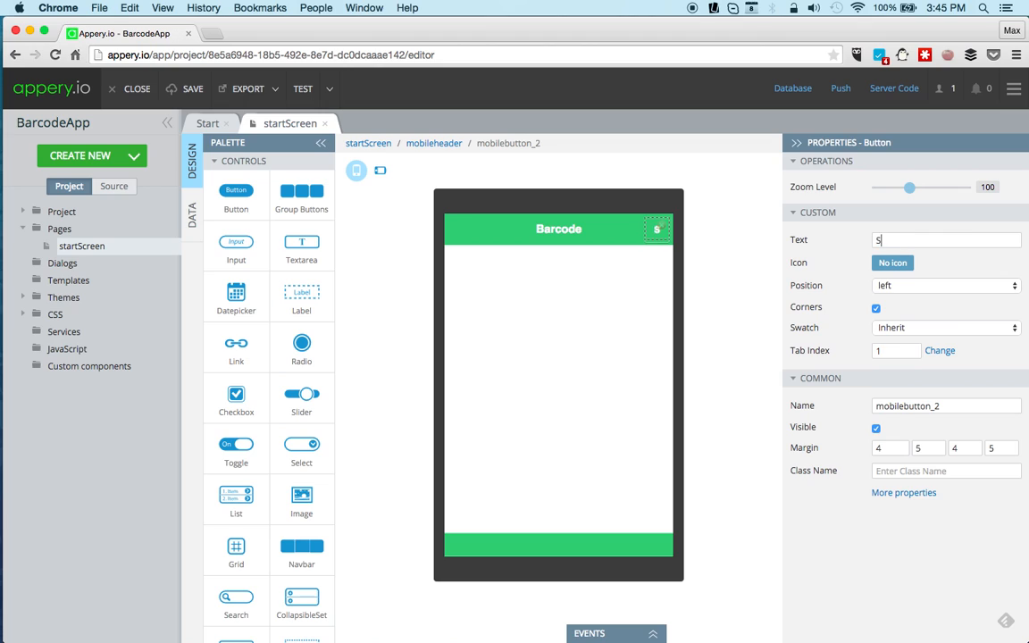
pyautogui.click(891, 263)
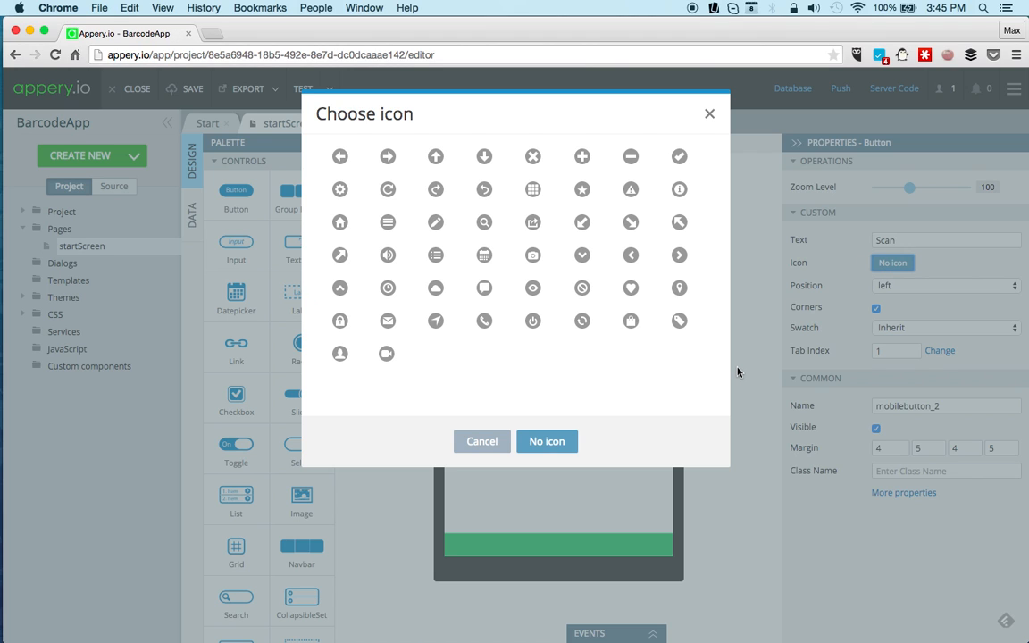
pyautogui.moveTo(627, 315)
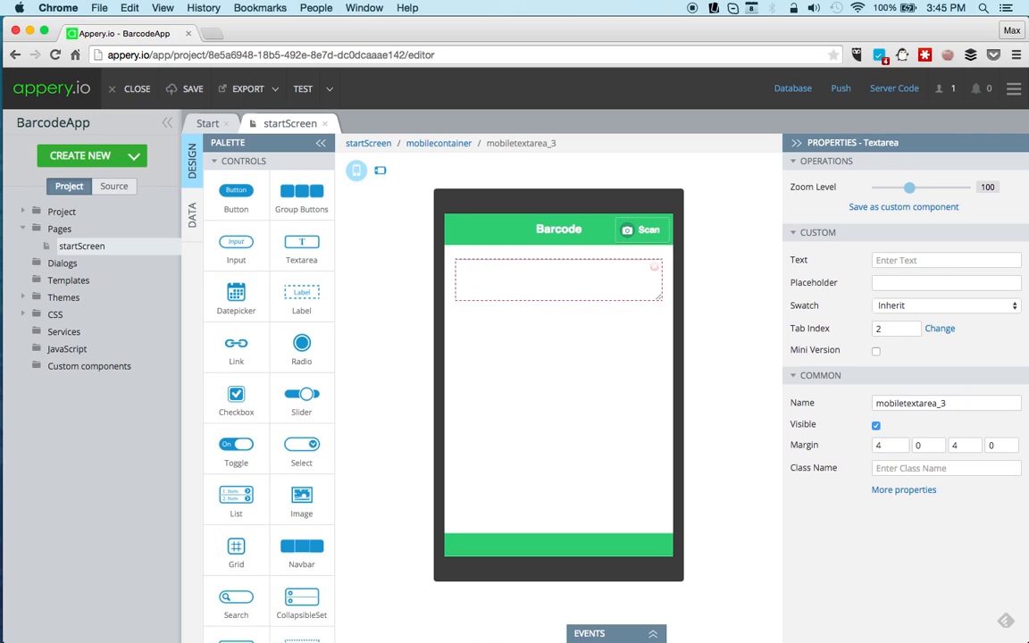
# Set the textarea's placeholder text to 'Scanned'.
pyautogui.click(946, 283)
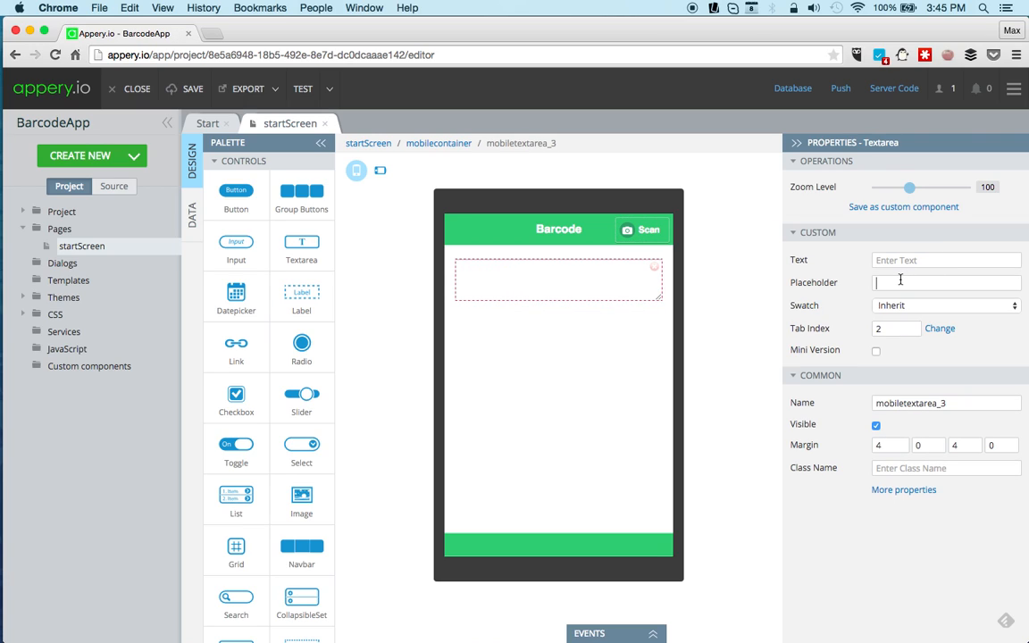
pyautogui.write('Scanned')
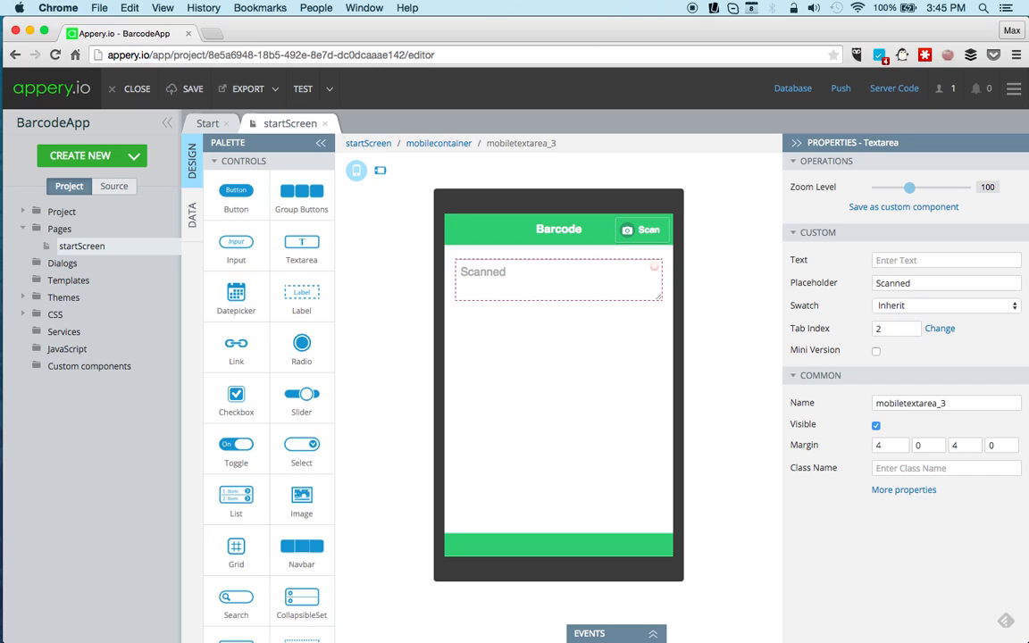
pyautogui.click(539, 384)
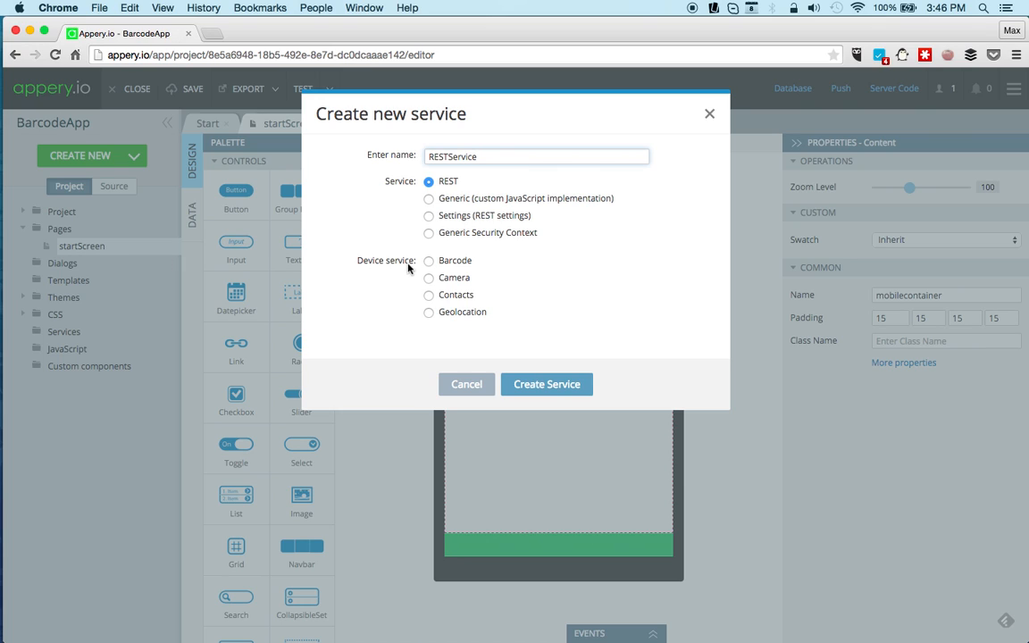
# Create the BarcodeService device service and review its request and response fields (text, format, cancelled).
pyautogui.click(429, 260)
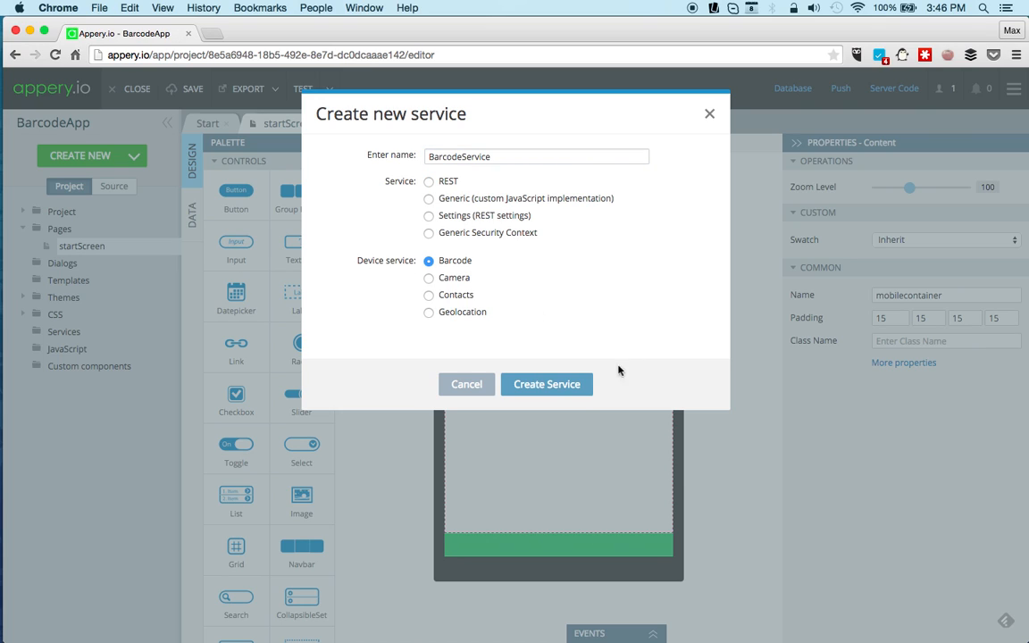
pyautogui.click(546, 384)
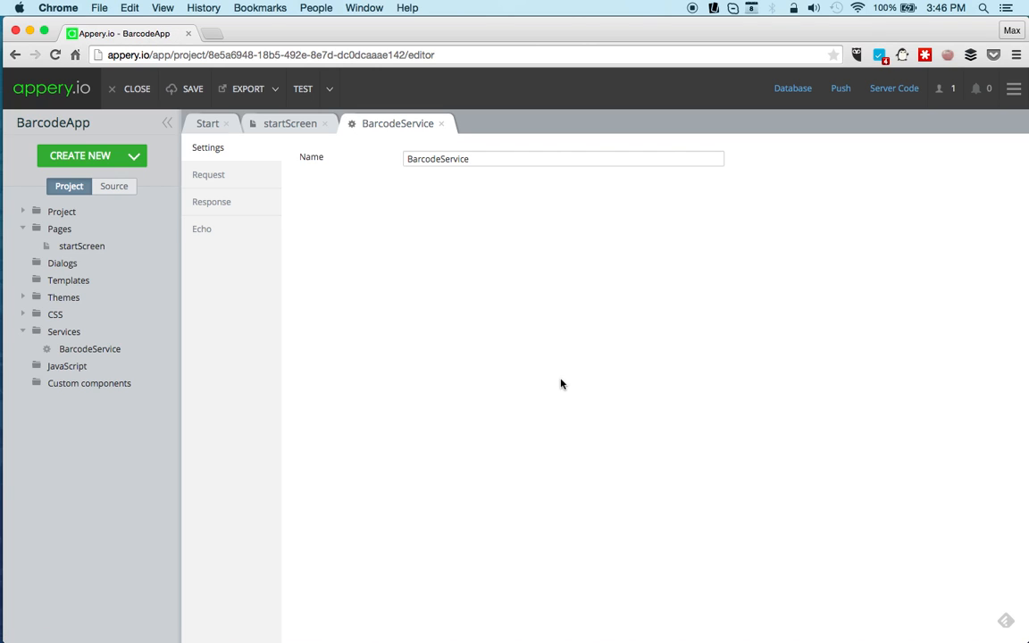
pyautogui.moveTo(257, 193)
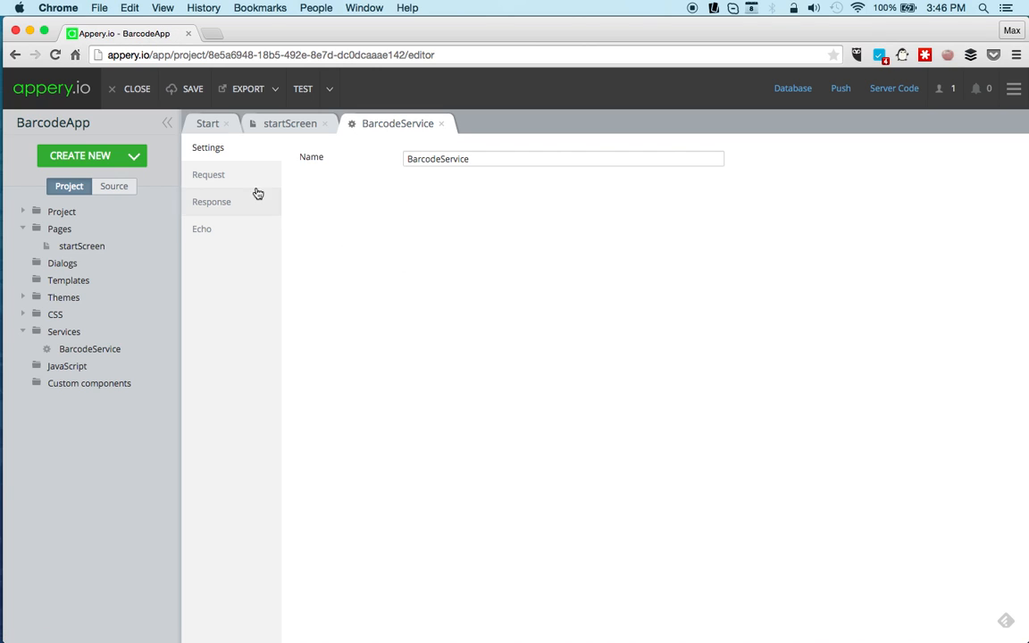
pyautogui.click(207, 175)
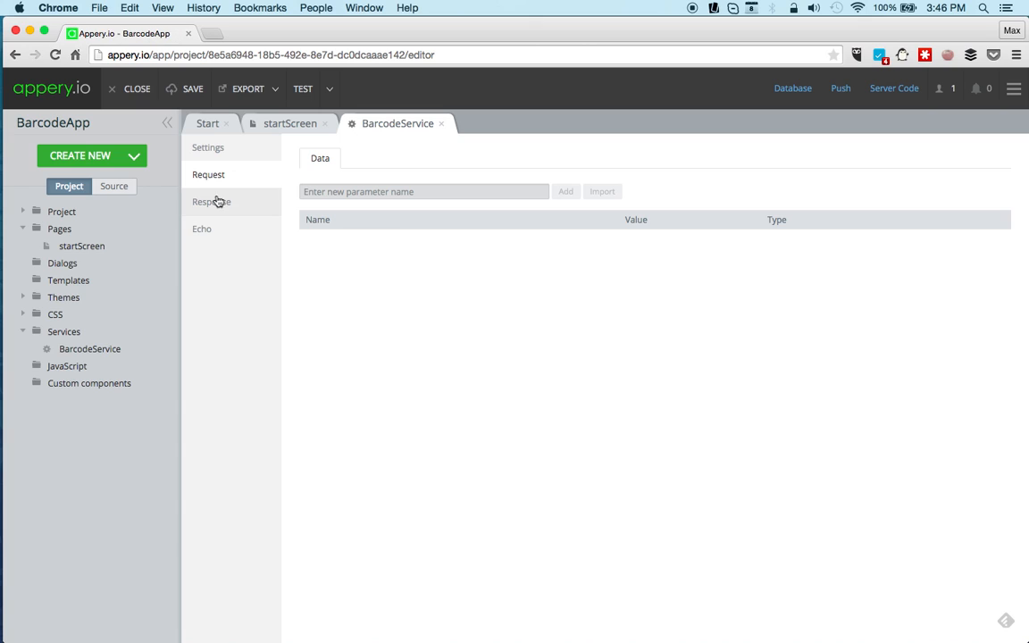
pyautogui.click(211, 200)
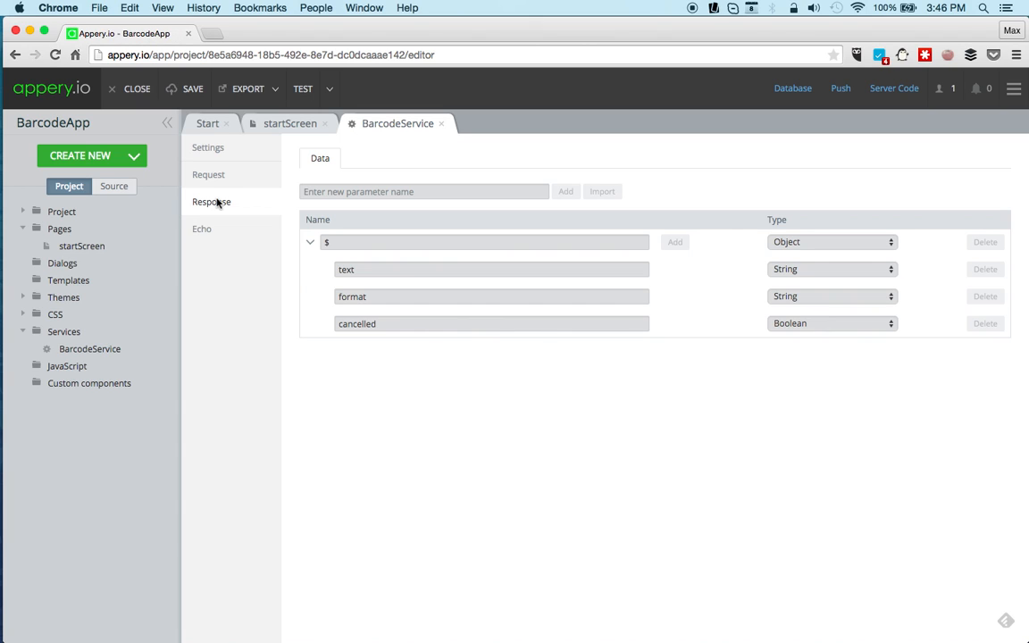
pyautogui.click(289, 123)
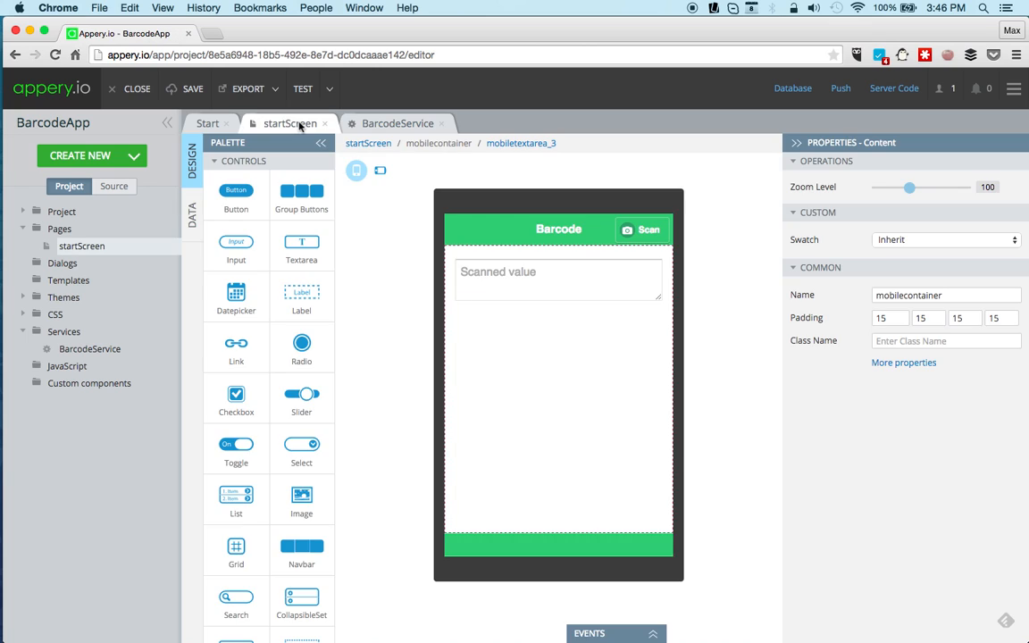
# Add BarcodeService as a device datasource (mobilebarcode1) on the startScreen DATA tab.
pyautogui.click(192, 215)
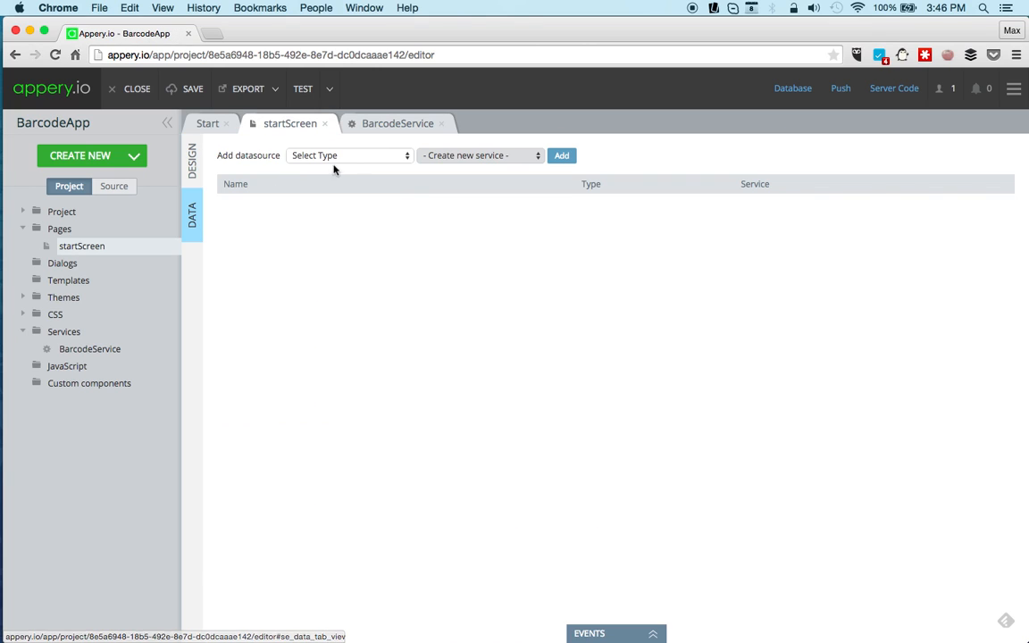
pyautogui.click(348, 154)
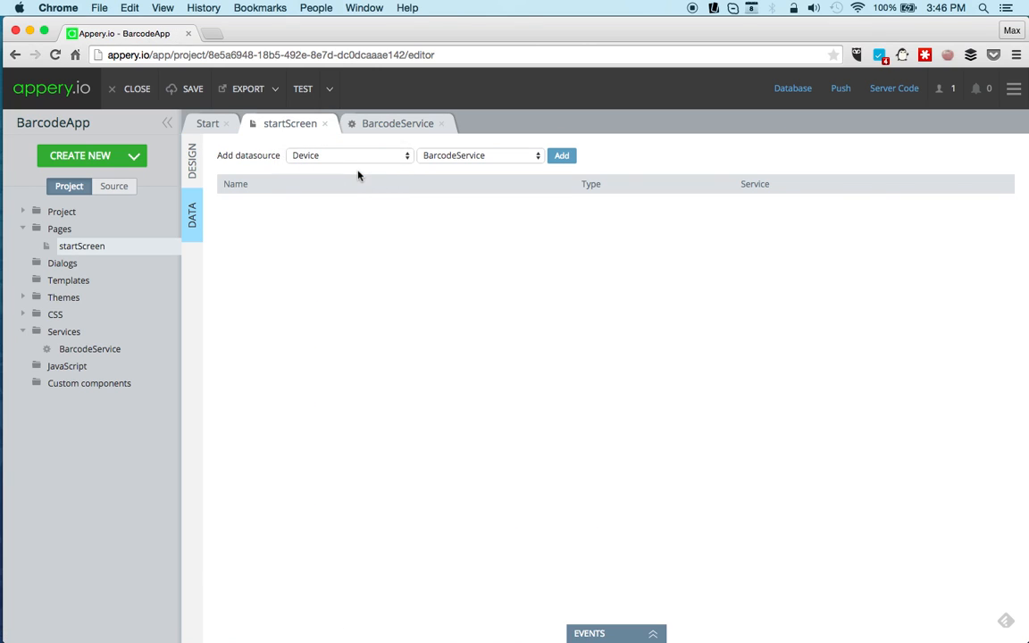
pyautogui.click(561, 154)
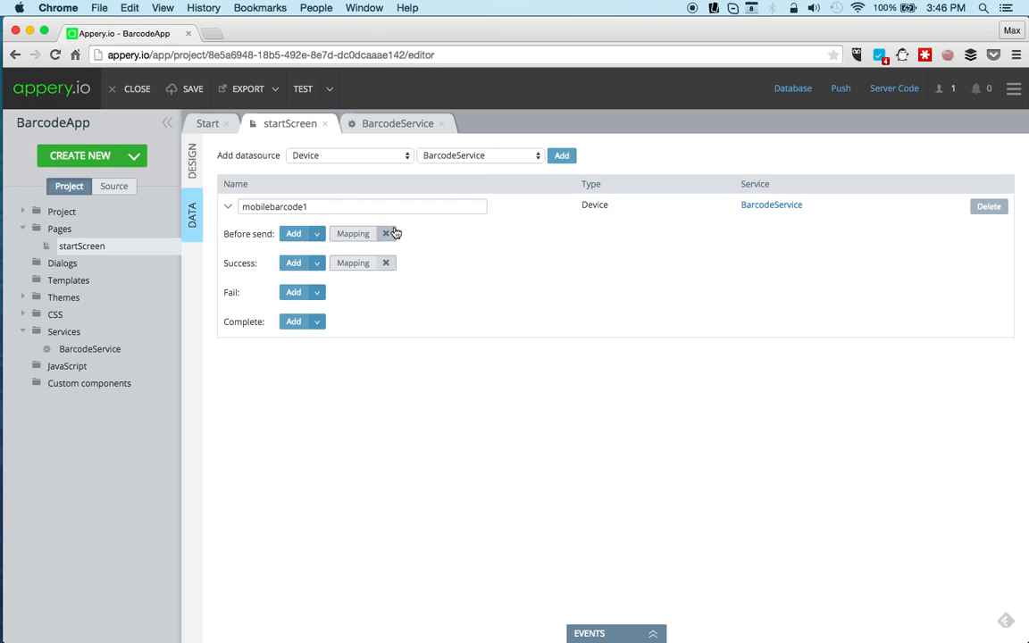
pyautogui.moveTo(490, 253)
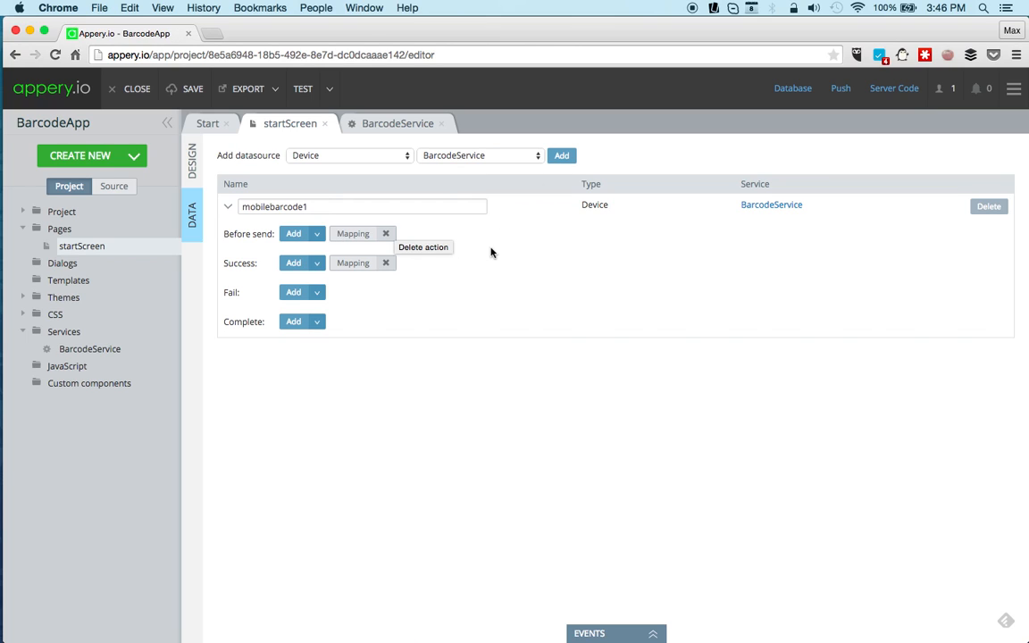
# In the success mapping, link the response's text field to mobiletextarea_3 Text and save.
pyautogui.click(353, 260)
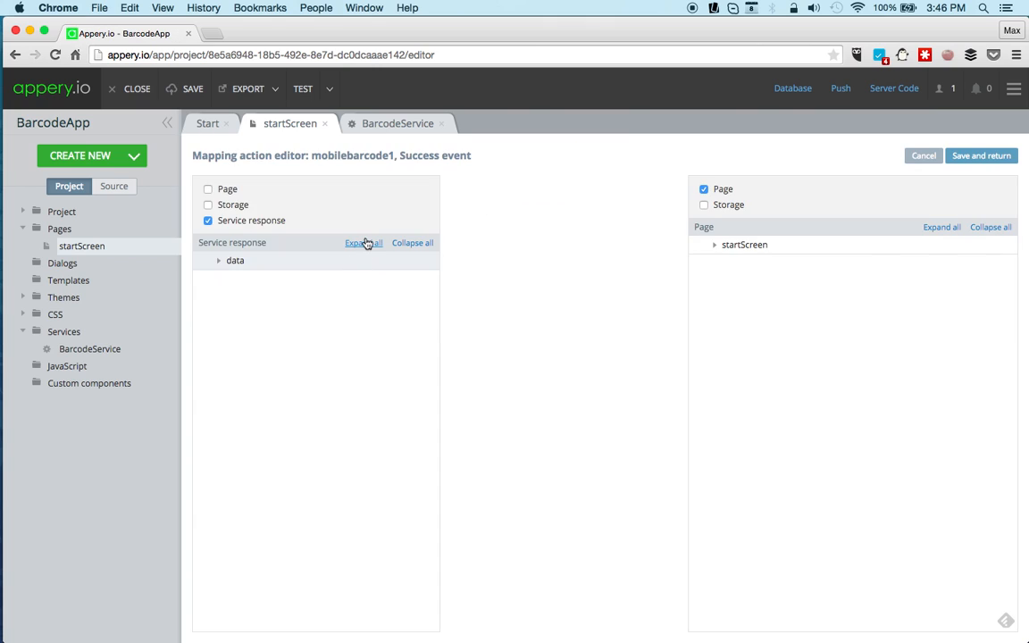
pyautogui.click(939, 227)
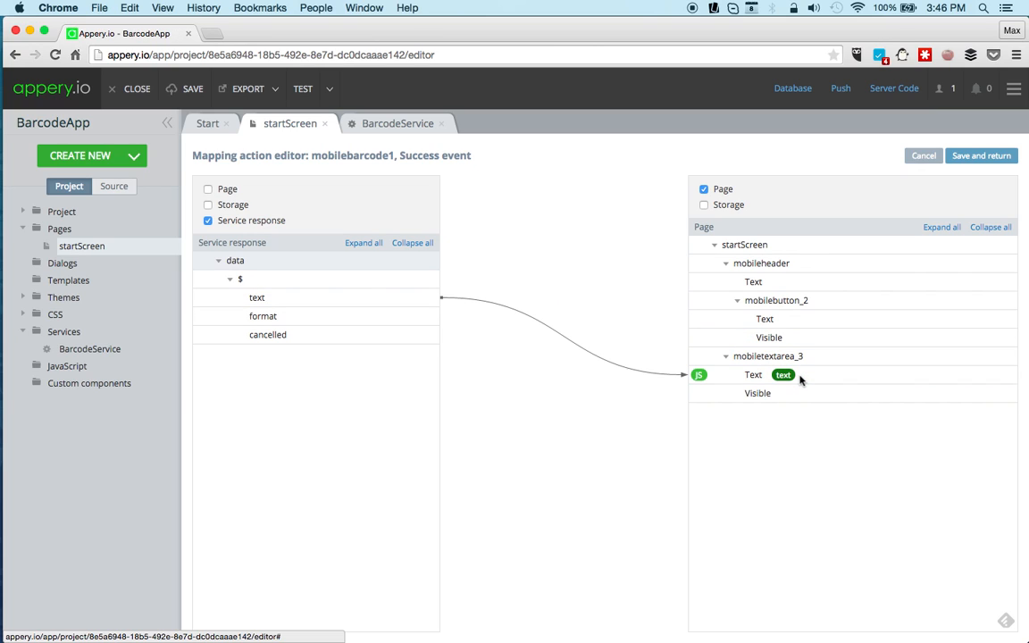
pyautogui.click(262, 315)
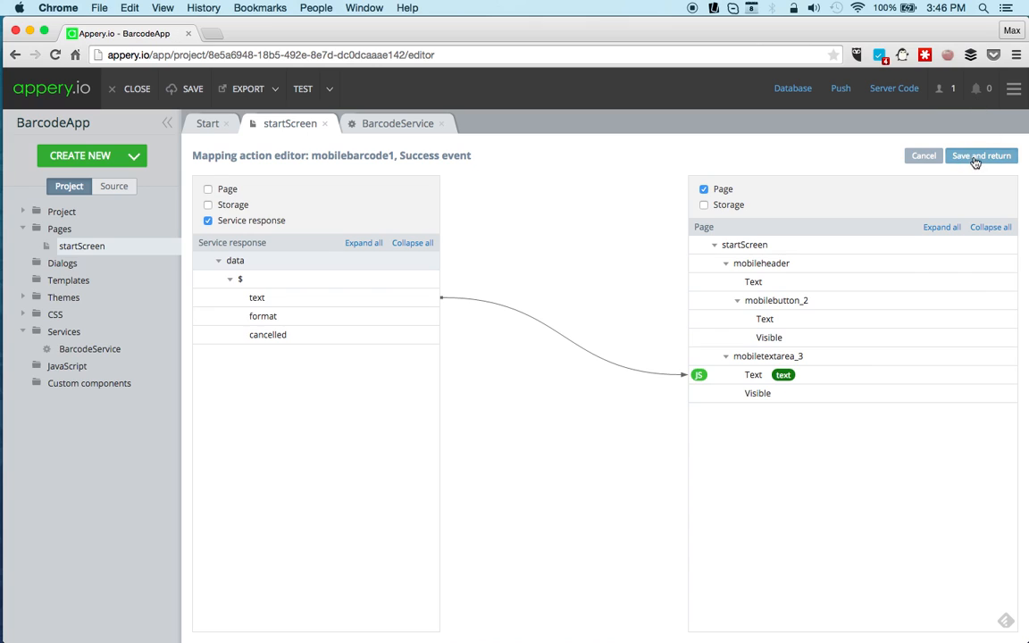
pyautogui.click(981, 155)
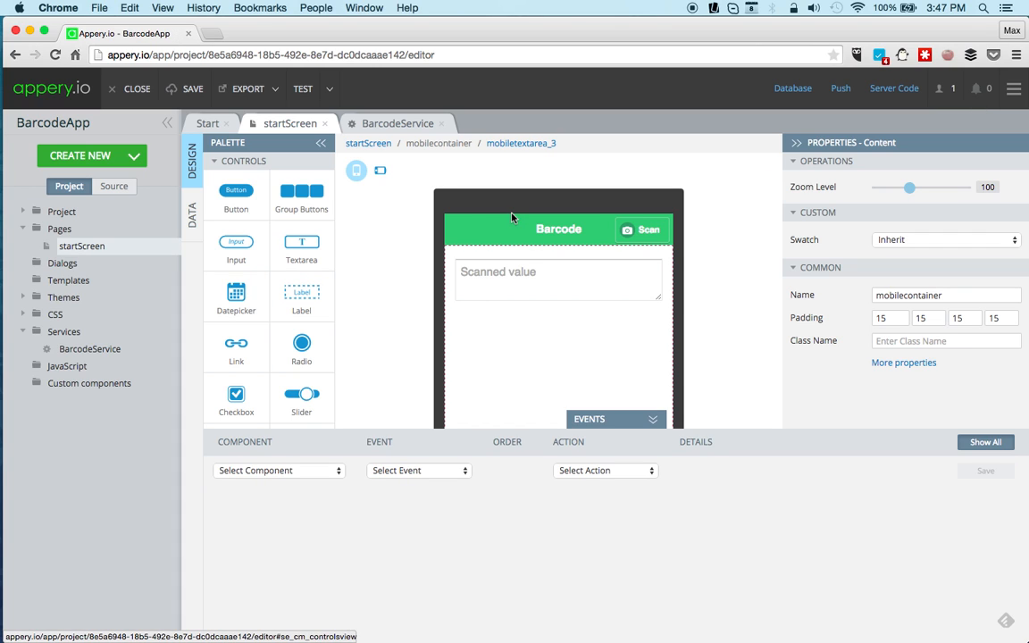
# Make the Scan button's Click event invoke the mobilebarcode1 service.
pyautogui.click(641, 228)
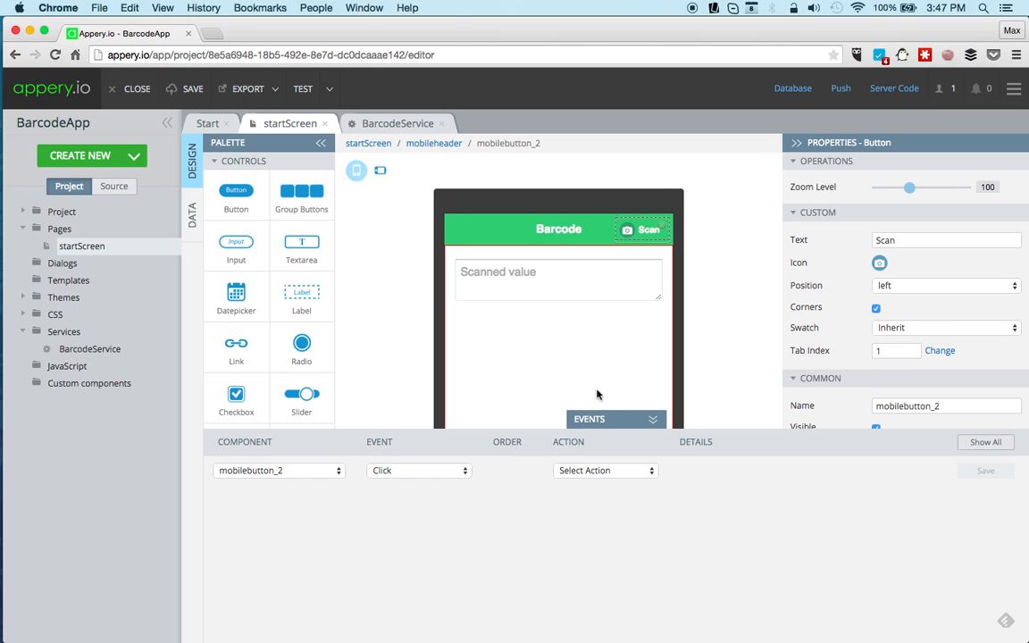
pyautogui.moveTo(379, 477)
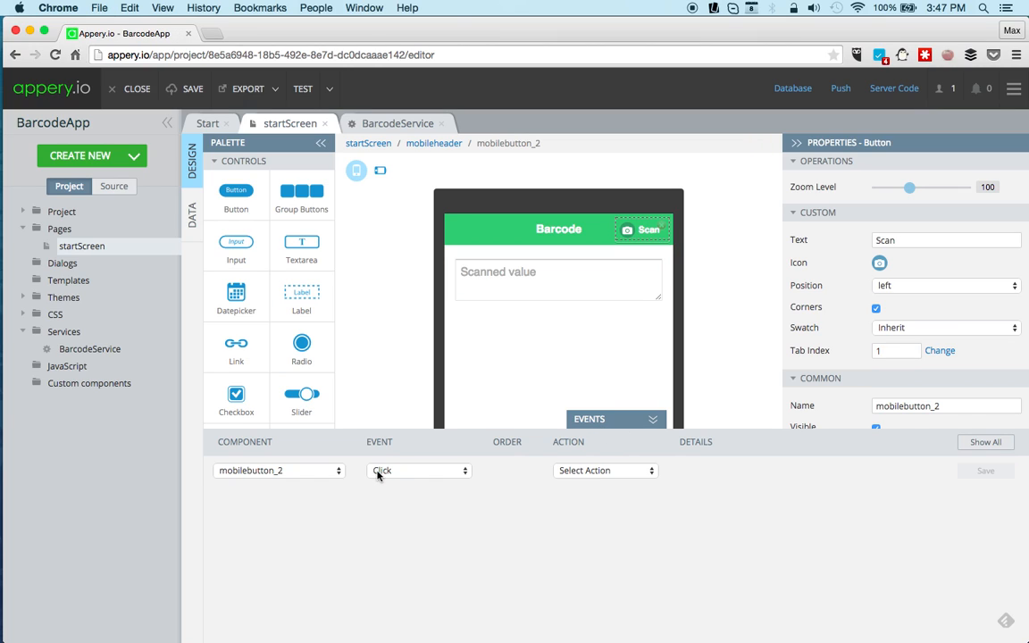
pyautogui.click(605, 469)
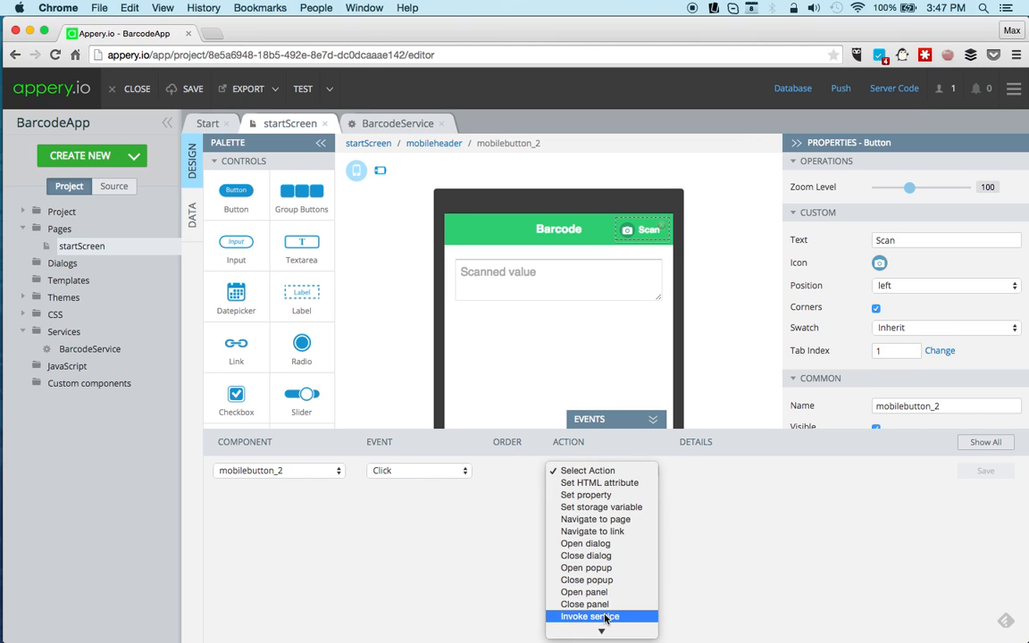
pyautogui.click(589, 616)
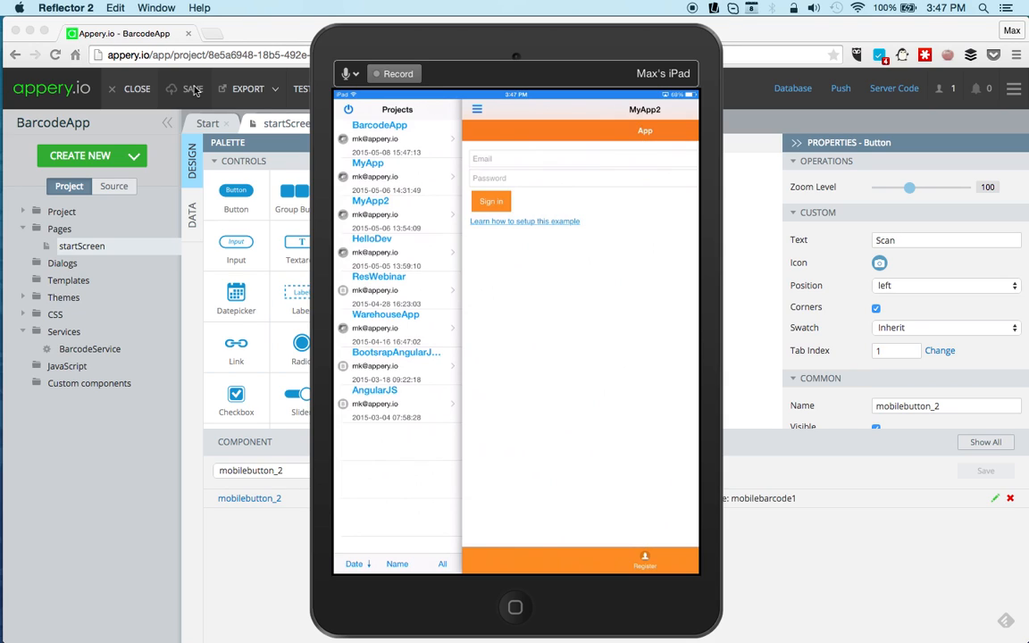
# Launch BarcodeApp on the mirrored iPad and scan a barcode into the textarea.
pyautogui.click(369, 200)
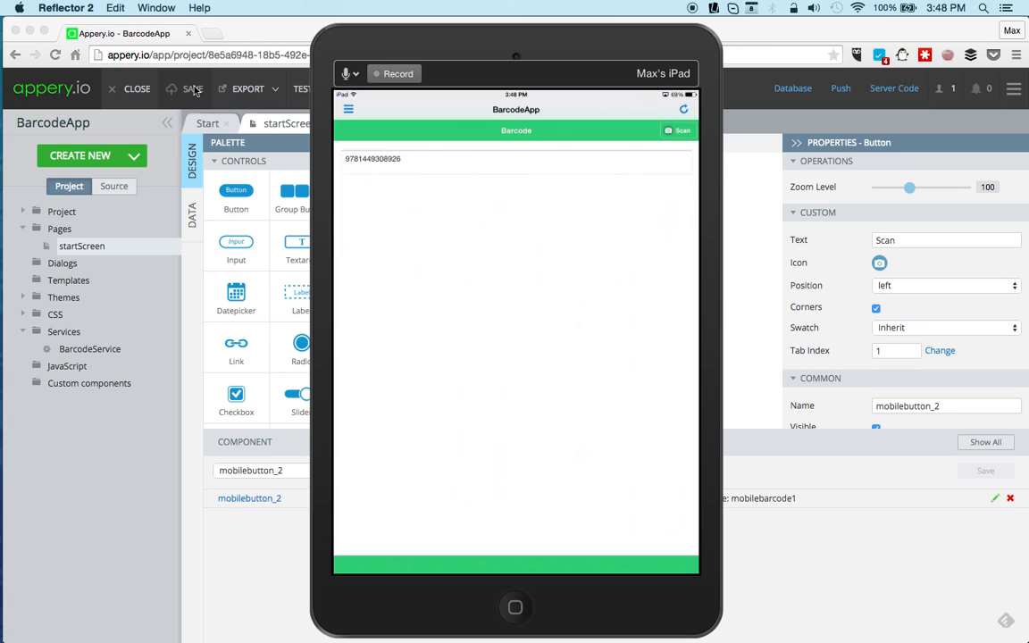
pyautogui.moveTo(577, 6)
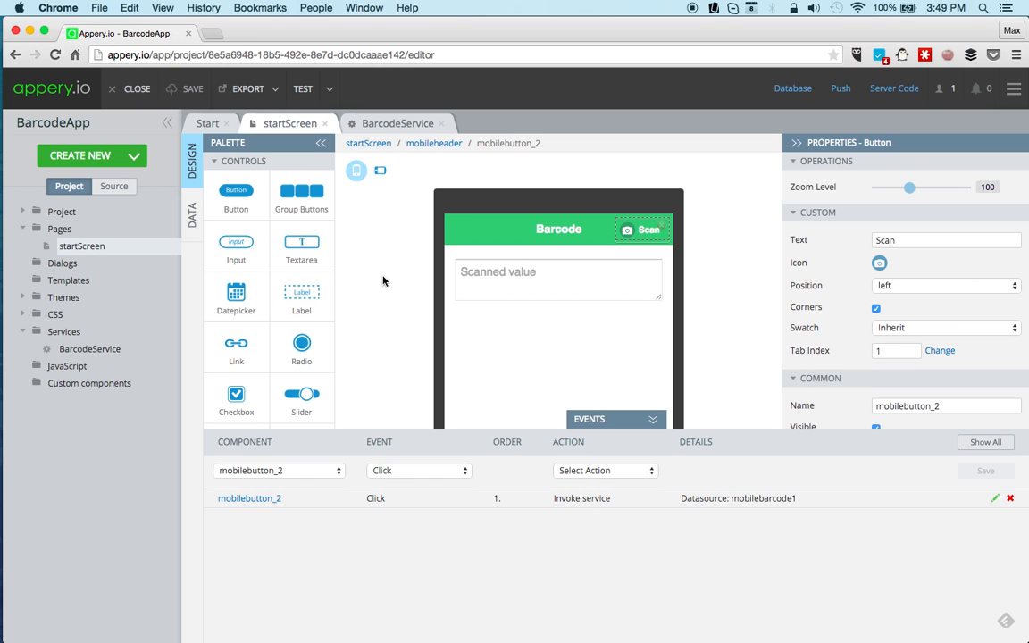
pyautogui.moveTo(714, 116)
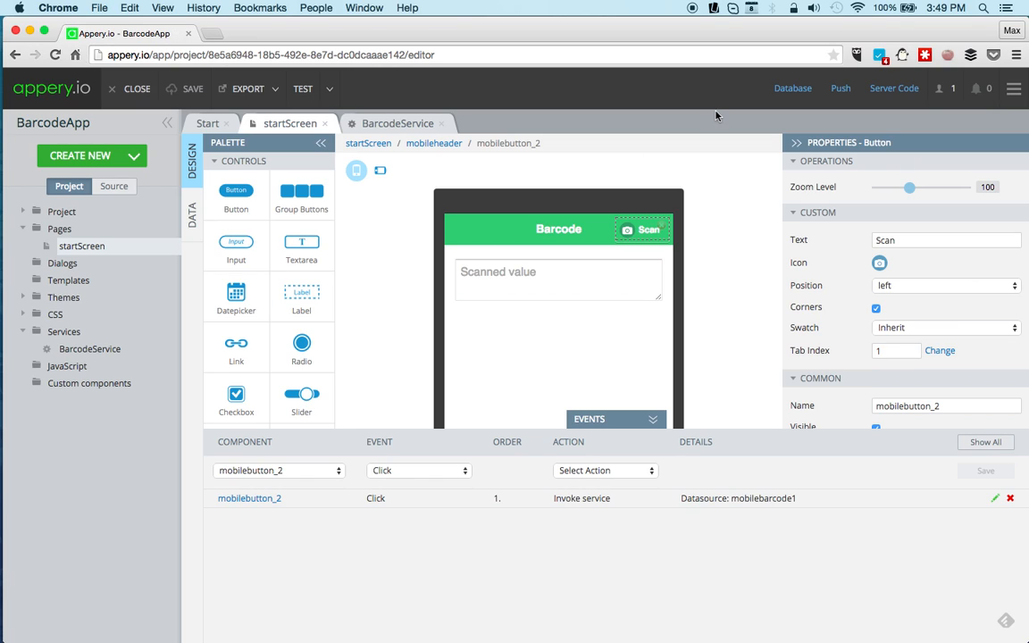